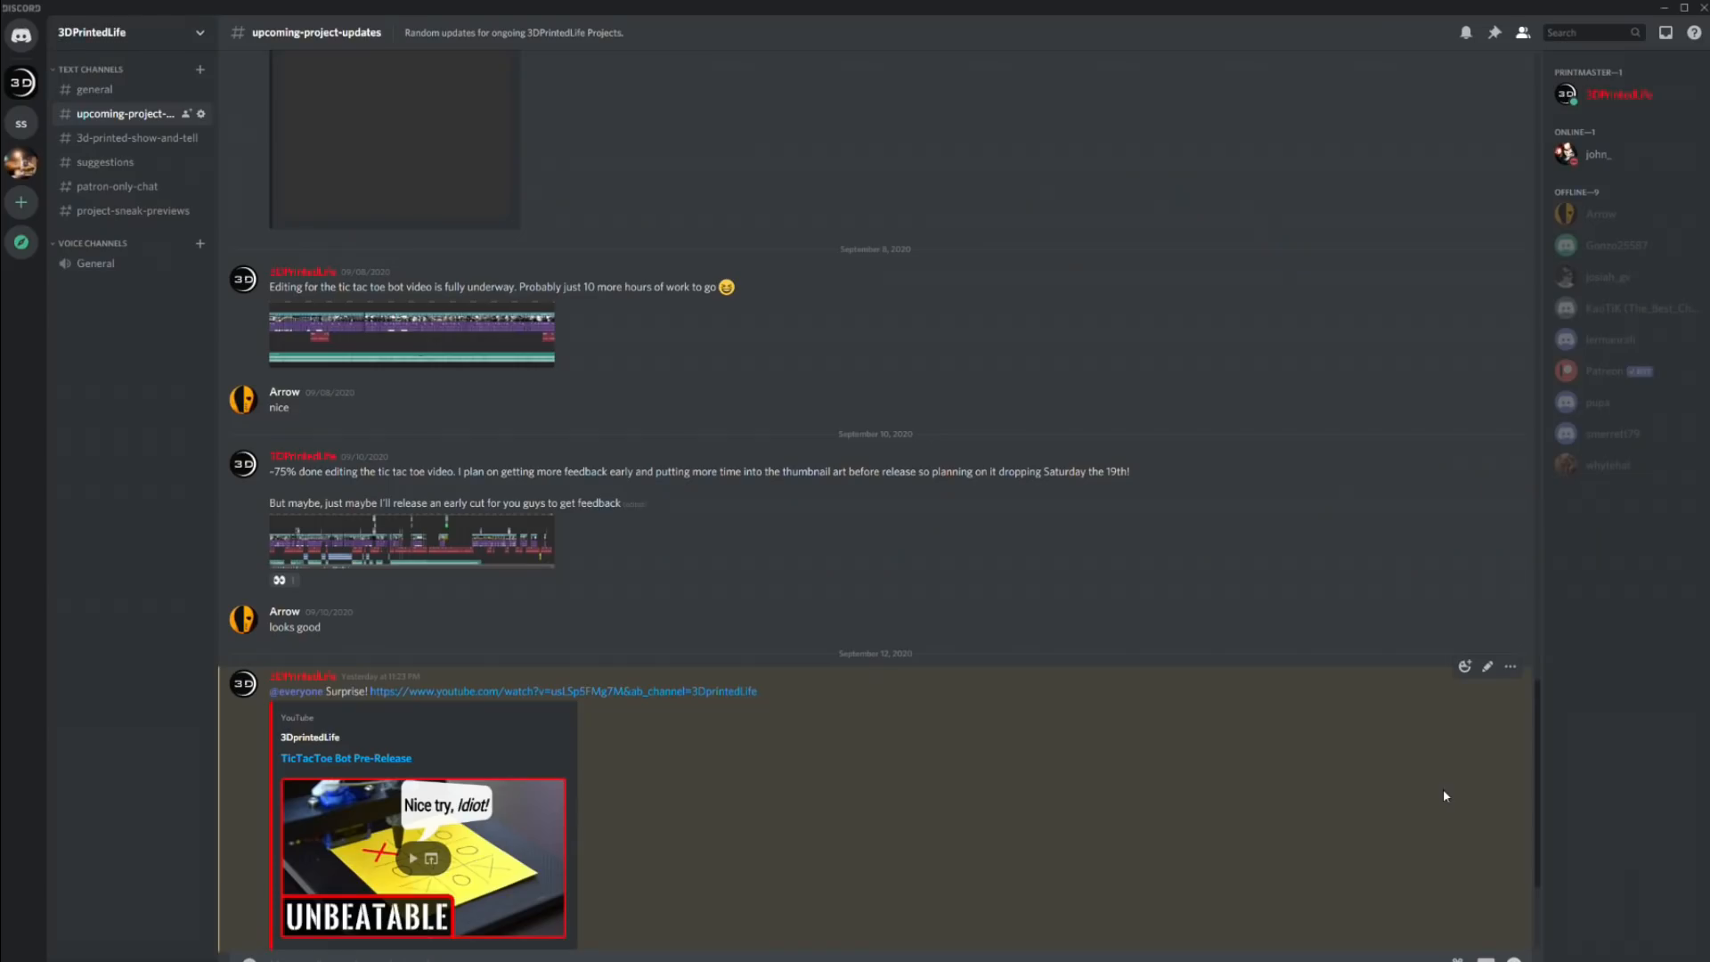
pyautogui.scroll(3)
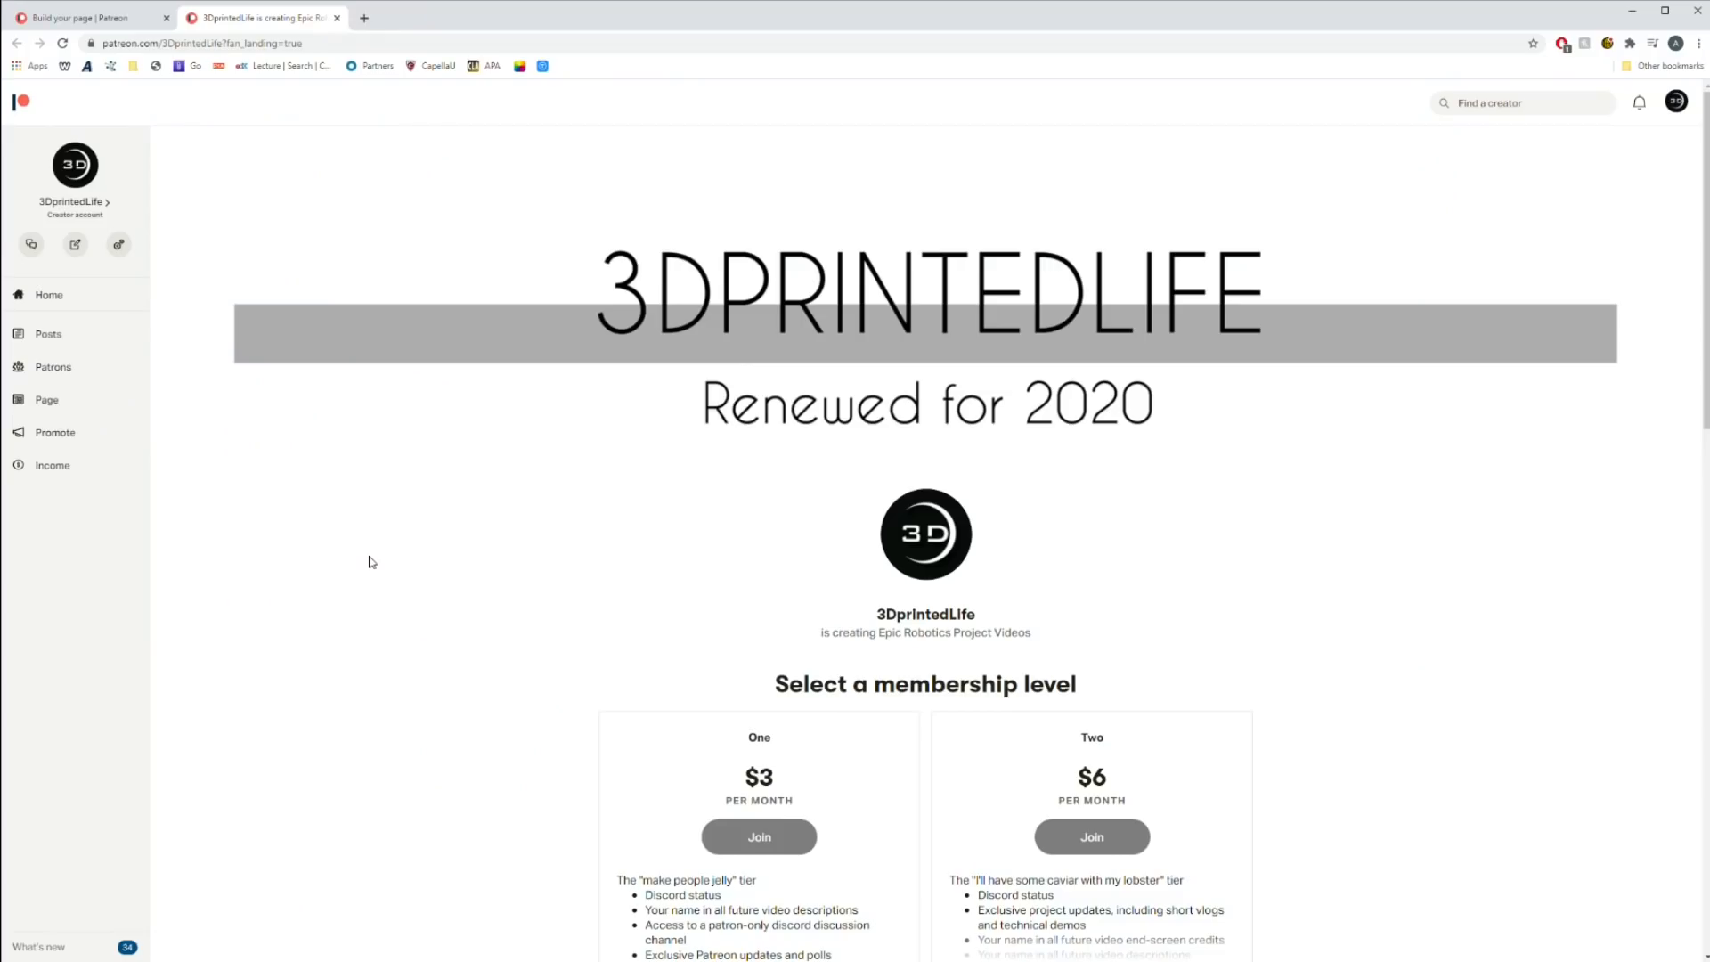
pyautogui.scroll(-3)
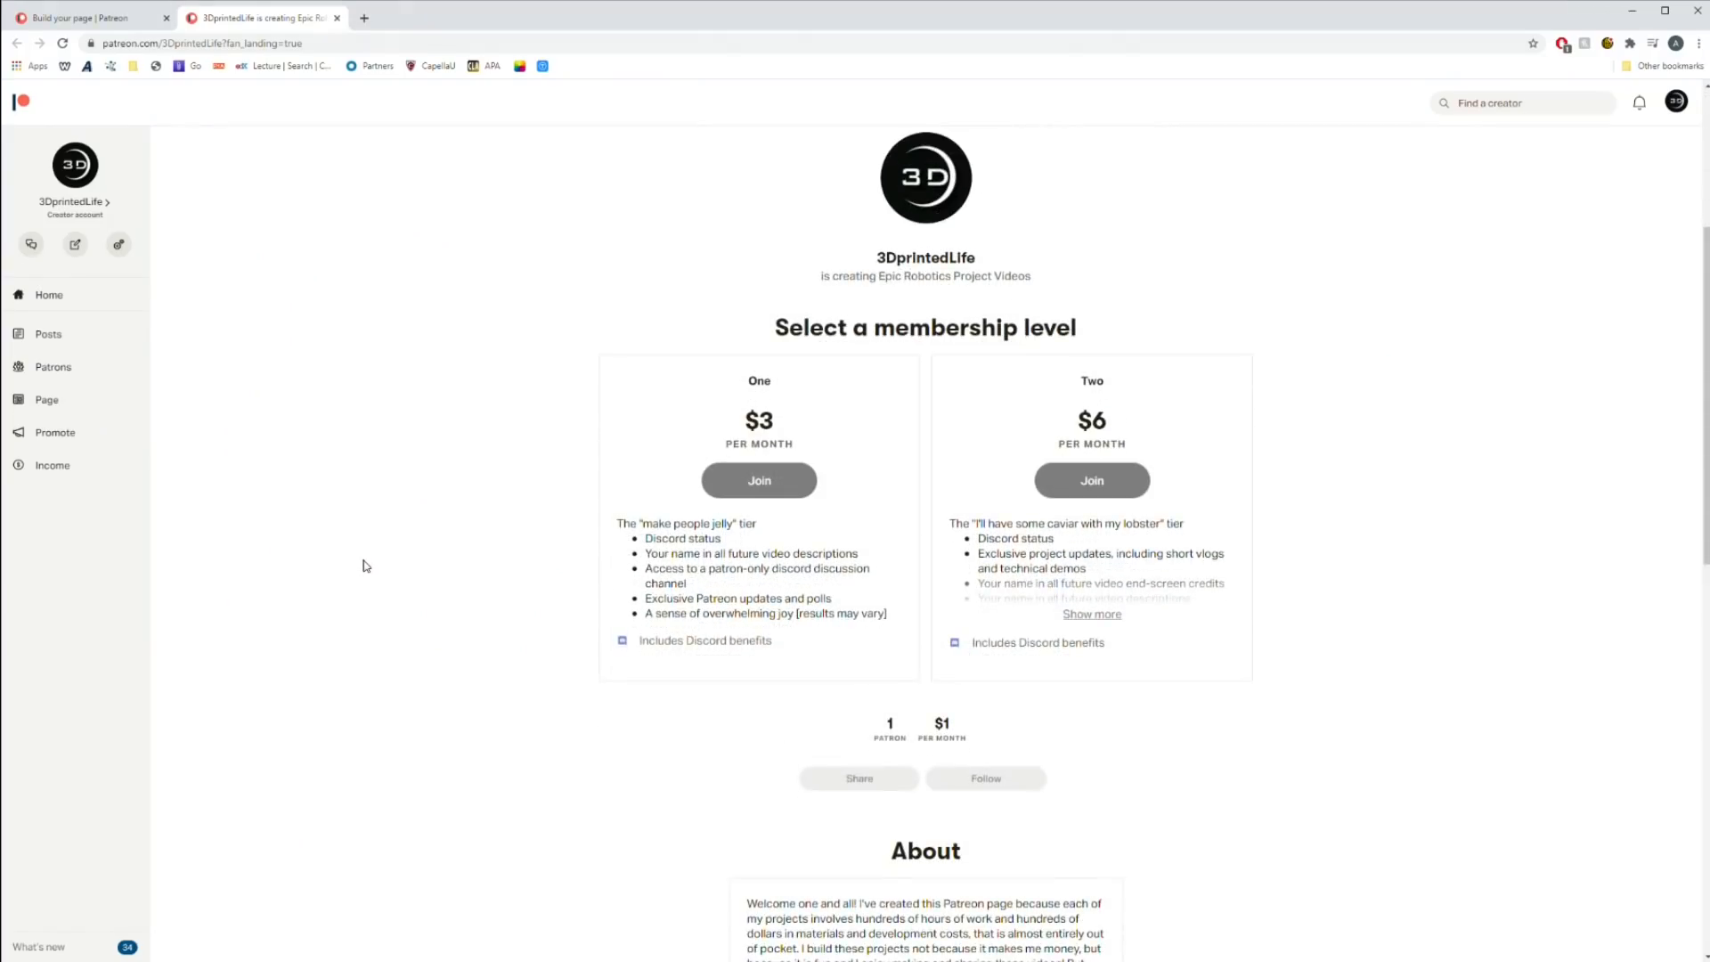